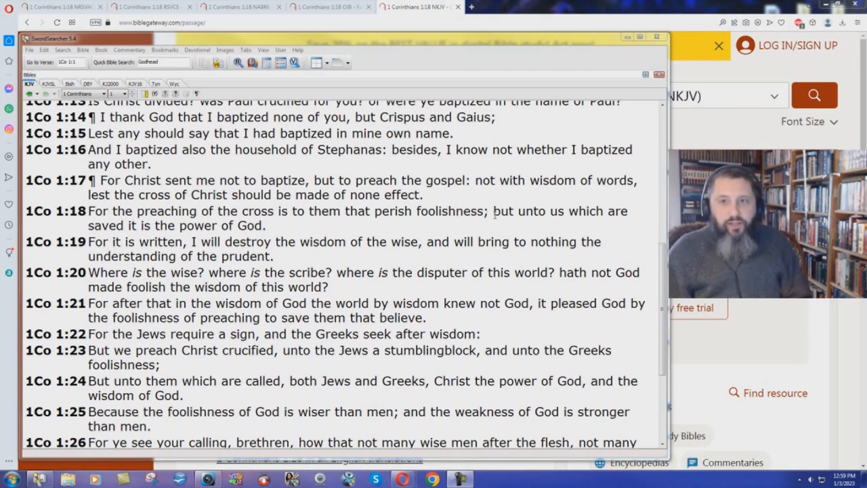
mouse_move(581, 223)
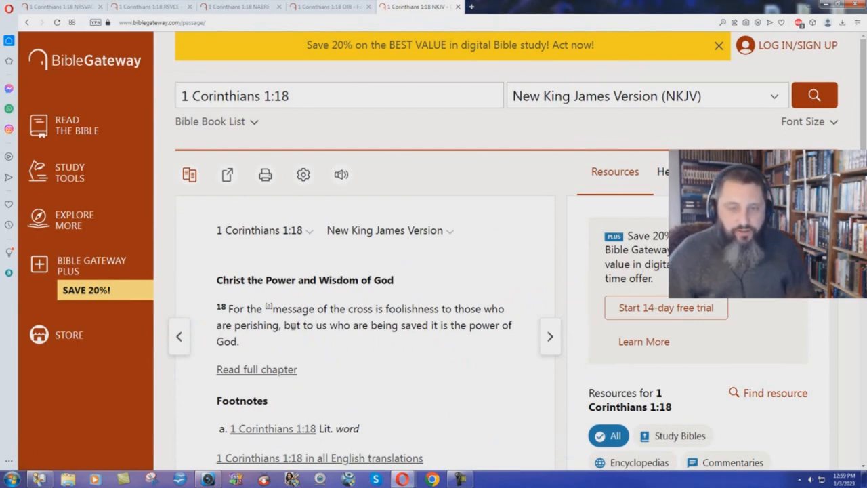
mouse_move(287, 332)
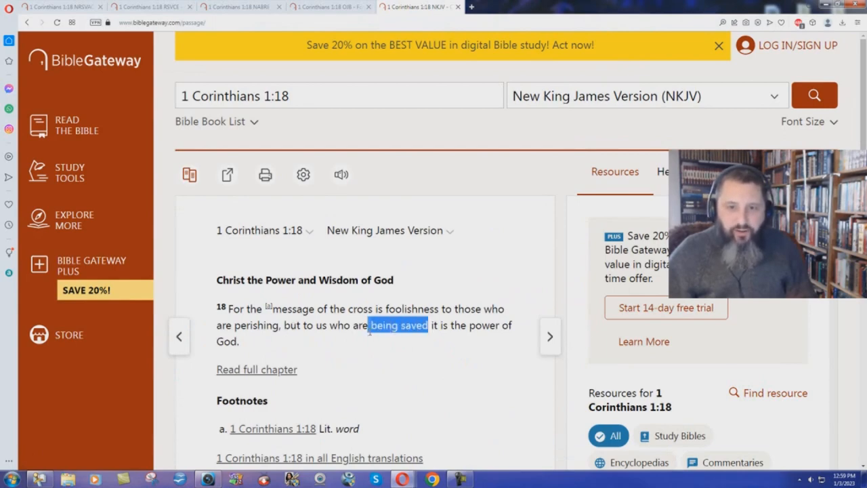
mouse_move(371, 336)
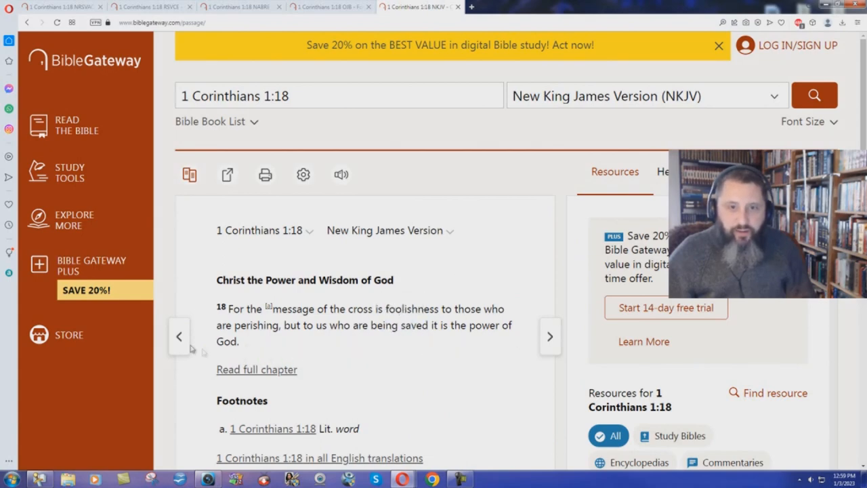
mouse_move(405, 383)
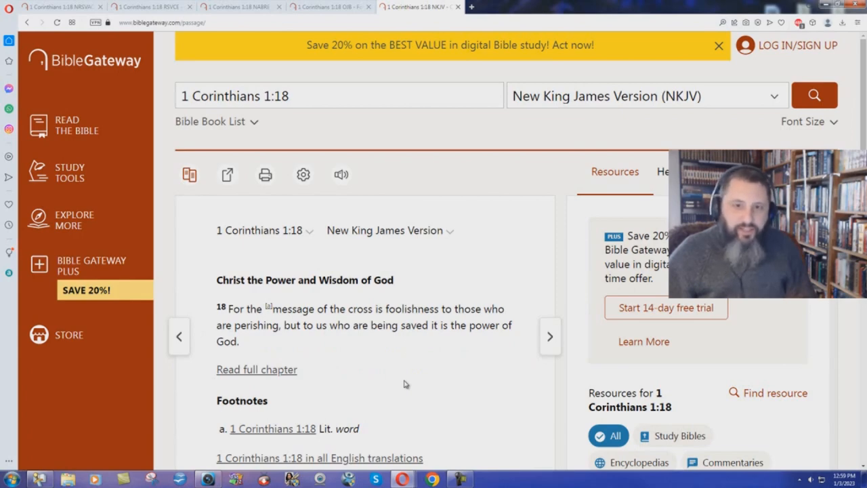
mouse_move(358, 366)
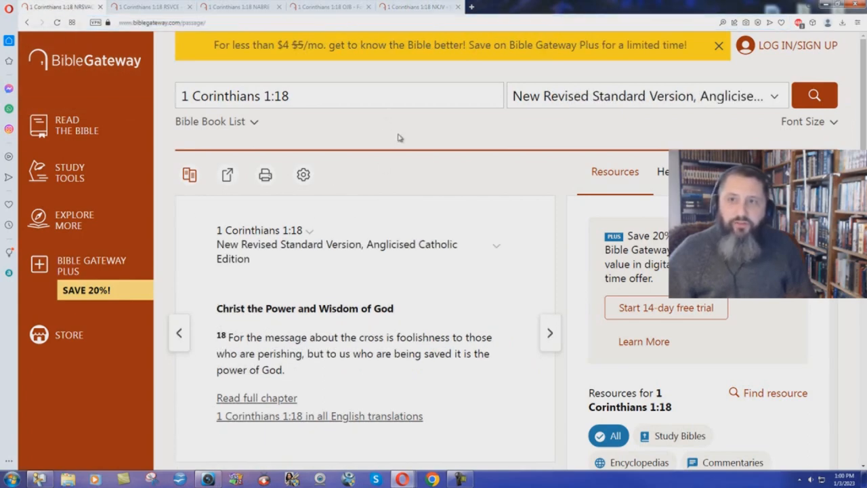
mouse_move(458, 258)
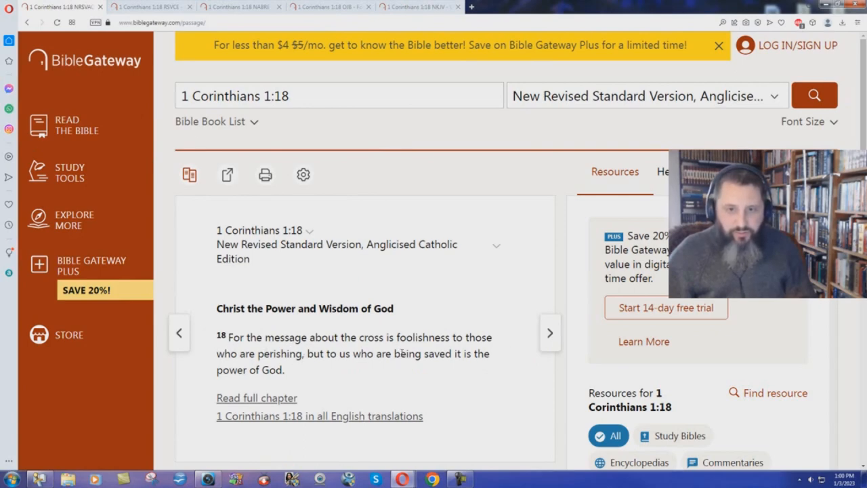
- Highlight the words 'being saved' in the NRSVACE rendering of 1 Corinthians 1:18
left_click_drag(393, 352, 456, 352)
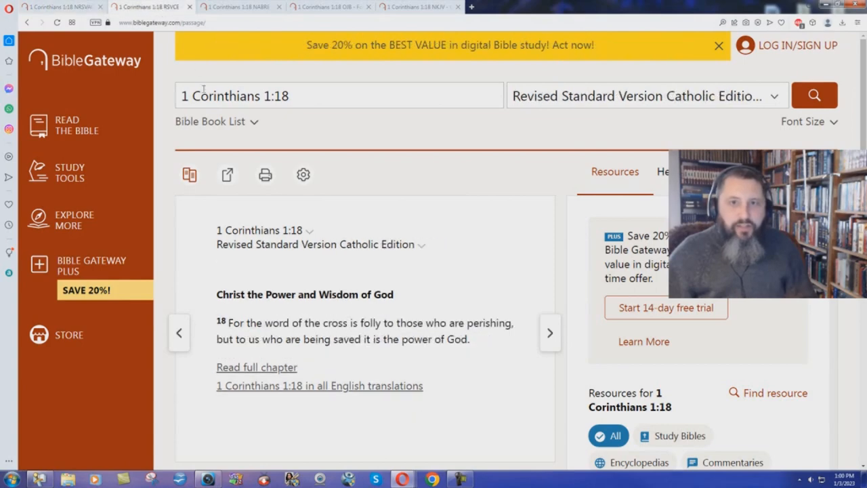
mouse_move(649, 178)
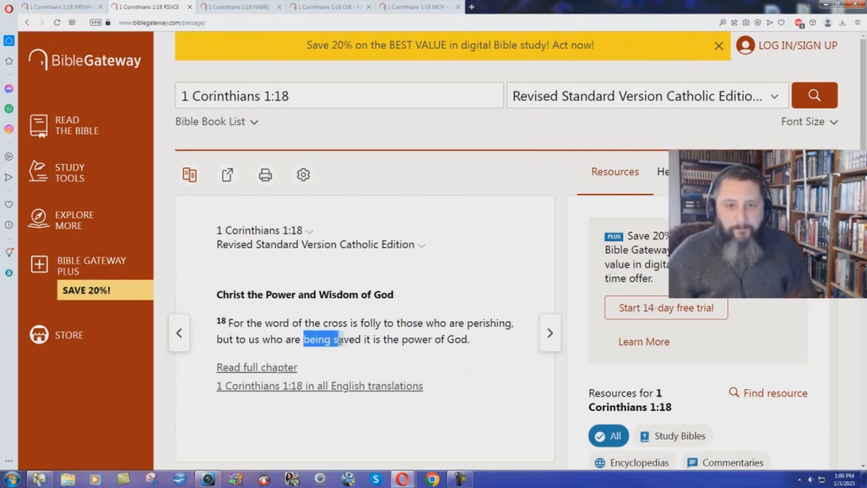
- Highlight the words 'being saved' in the RSVCE rendering of 1 Corinthians 1:18
left_click_drag(303, 339, 360, 338)
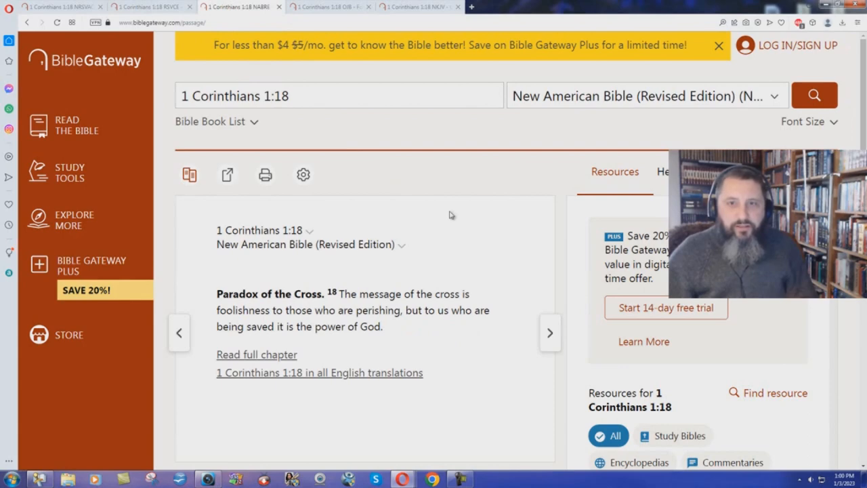
mouse_move(615, 170)
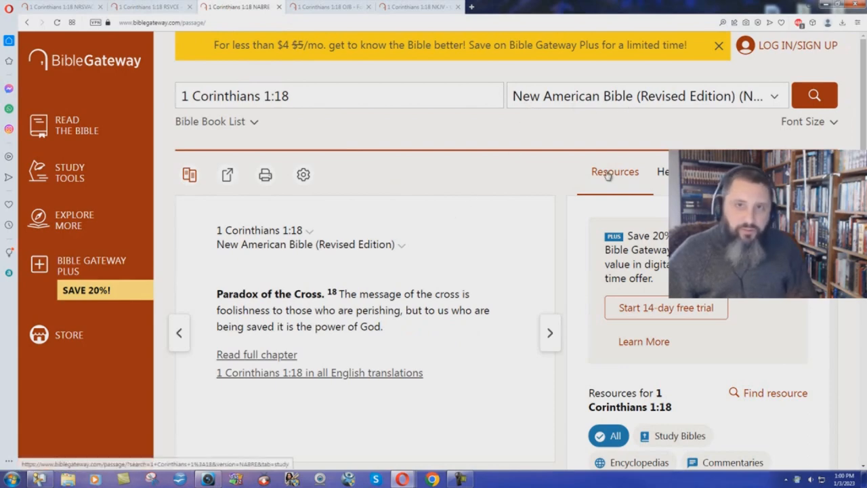
mouse_move(494, 183)
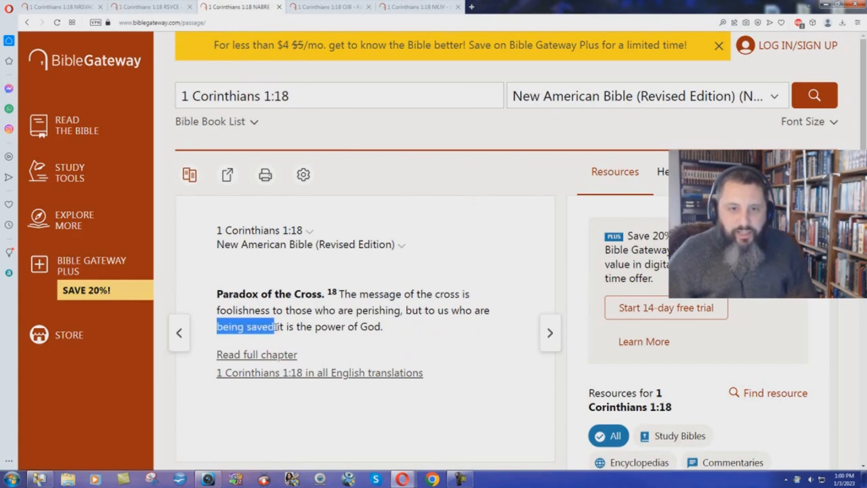
- Select 'being saved' in the NABRE text of 1 Corinthians 1:18
left_click(431, 246)
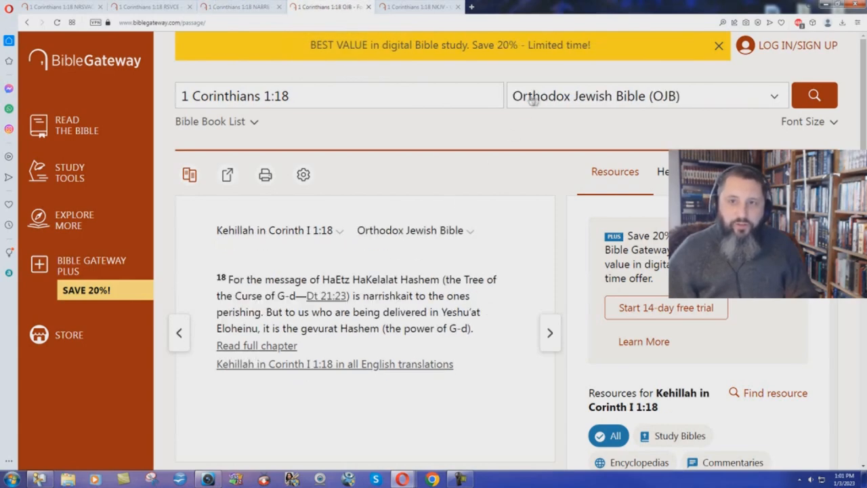
mouse_move(493, 205)
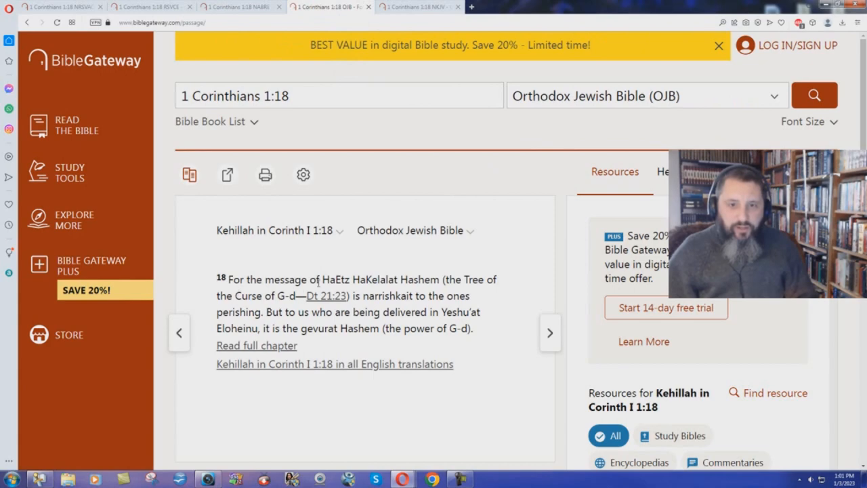
mouse_move(510, 290)
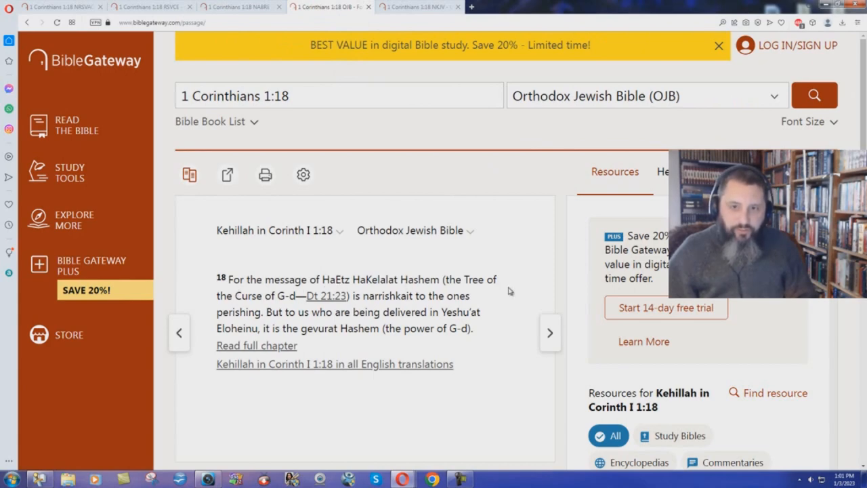
mouse_move(384, 304)
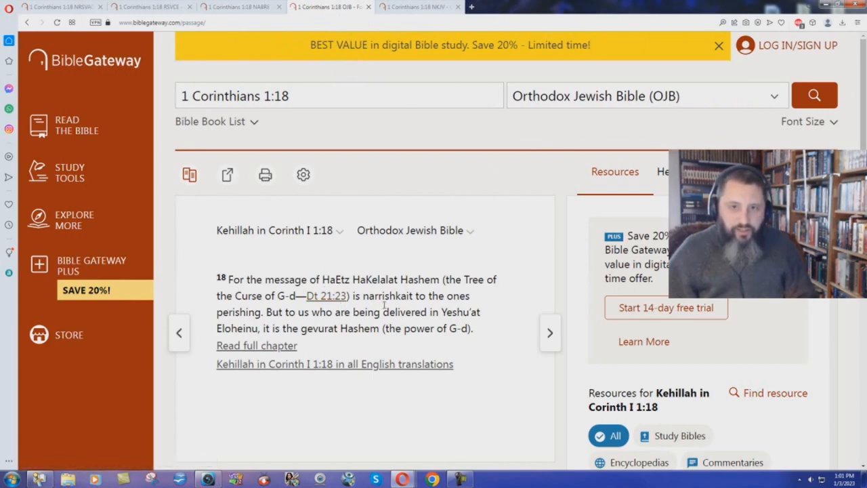
mouse_move(247, 325)
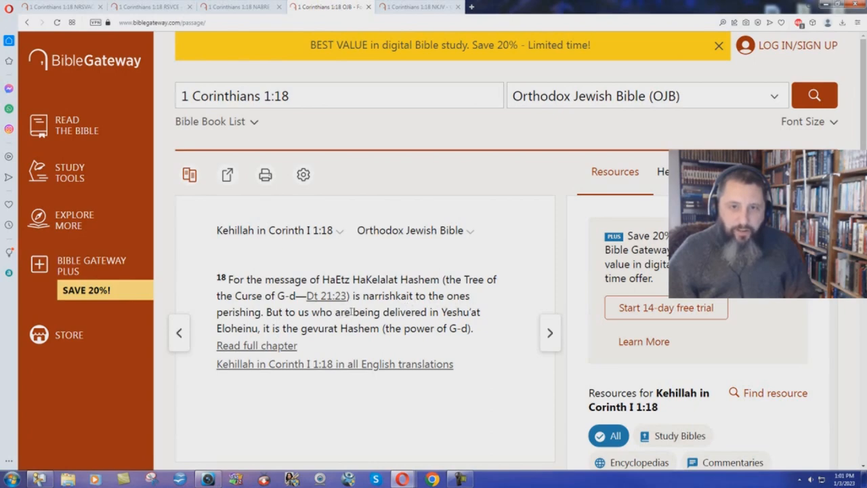
- Select a word in the Orthodox Jewish Bible rendering of 1 Corinthians 1:18
double_click(387, 312)
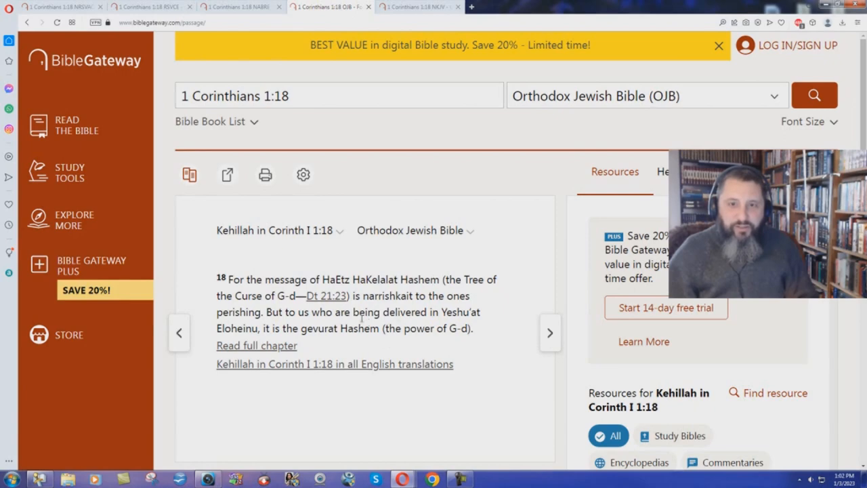
mouse_move(481, 385)
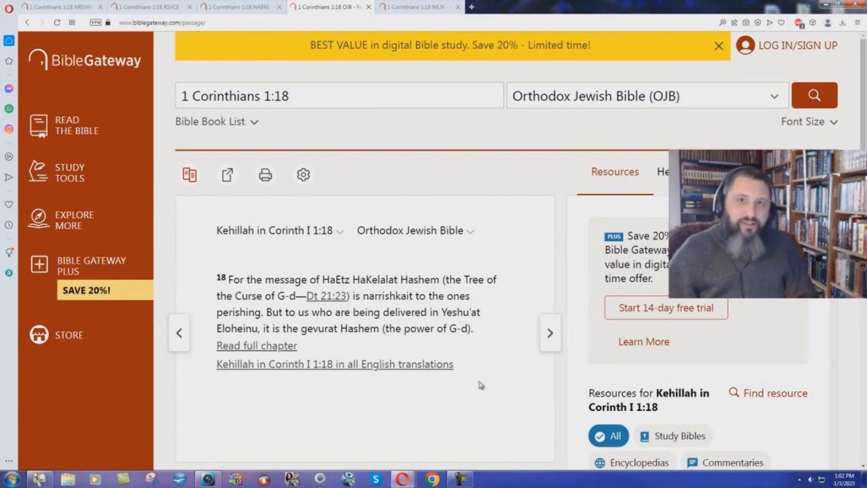
mouse_move(518, 181)
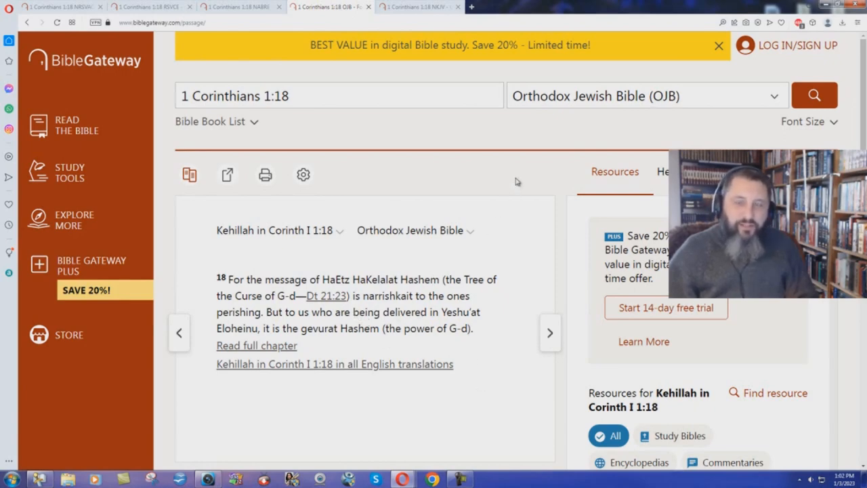